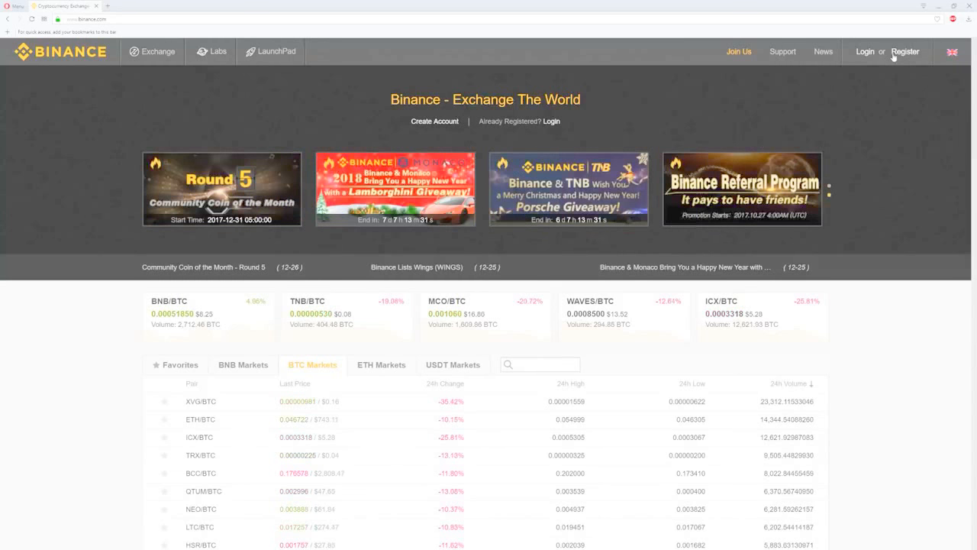
# Fill in the registration form, accept the Terms of Use, and solve the puzzle check
pyautogui.click(905, 52)
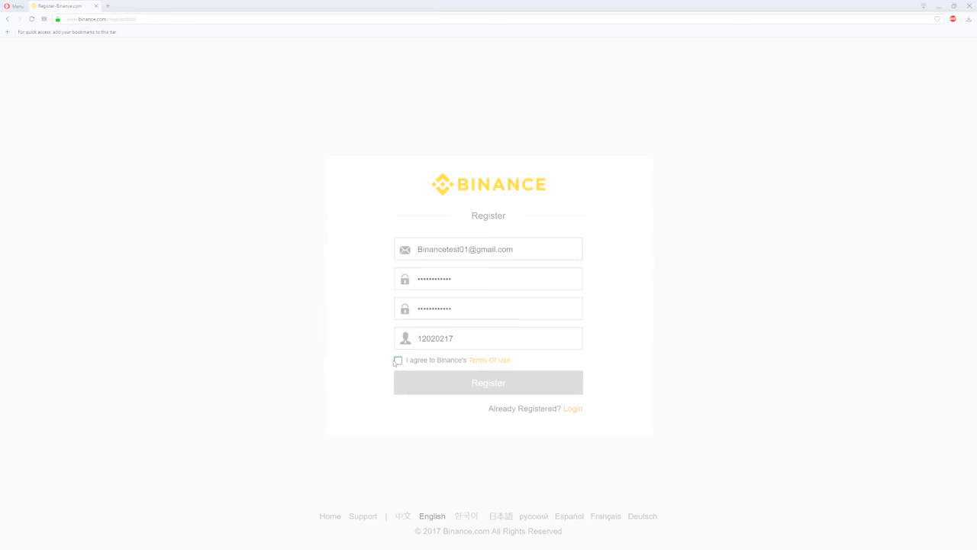
pyautogui.click(398, 359)
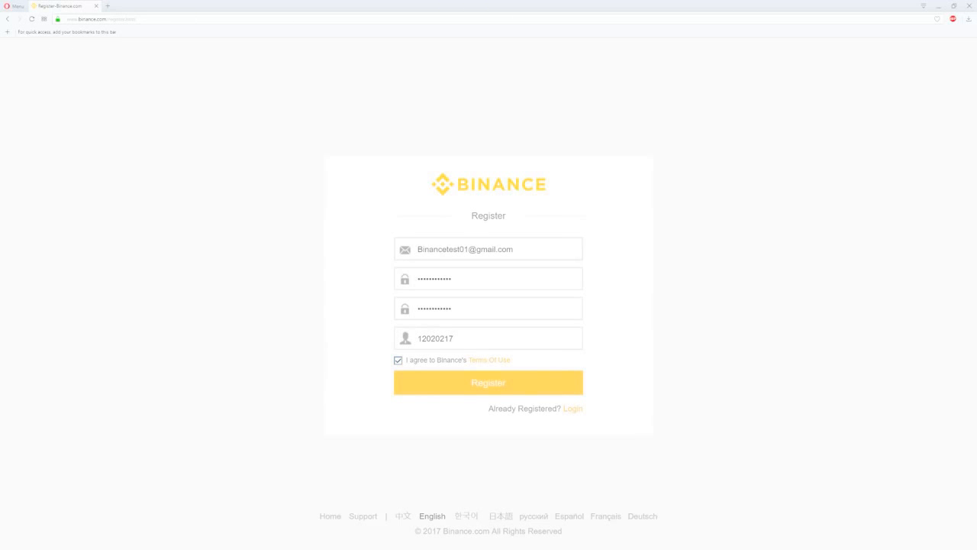
pyautogui.click(488, 382)
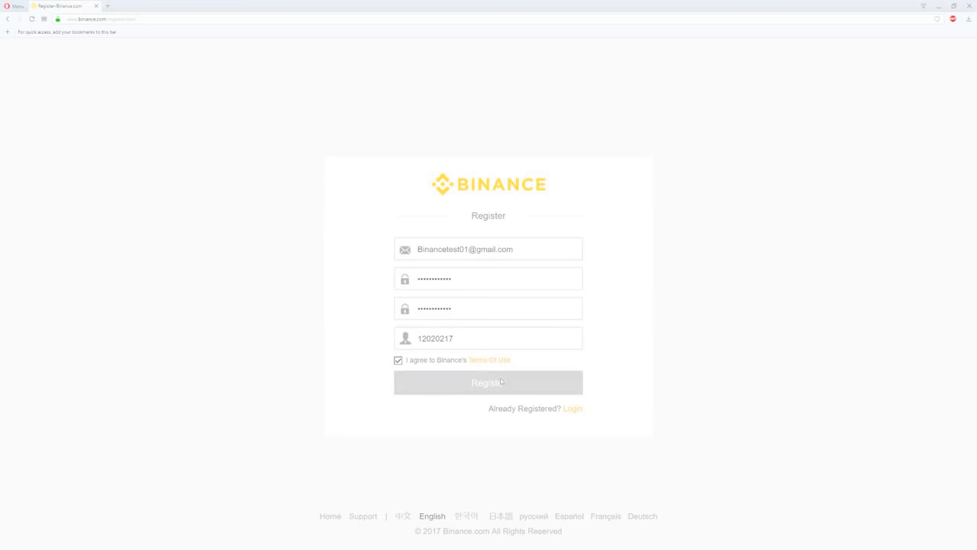
pyautogui.click(488, 382)
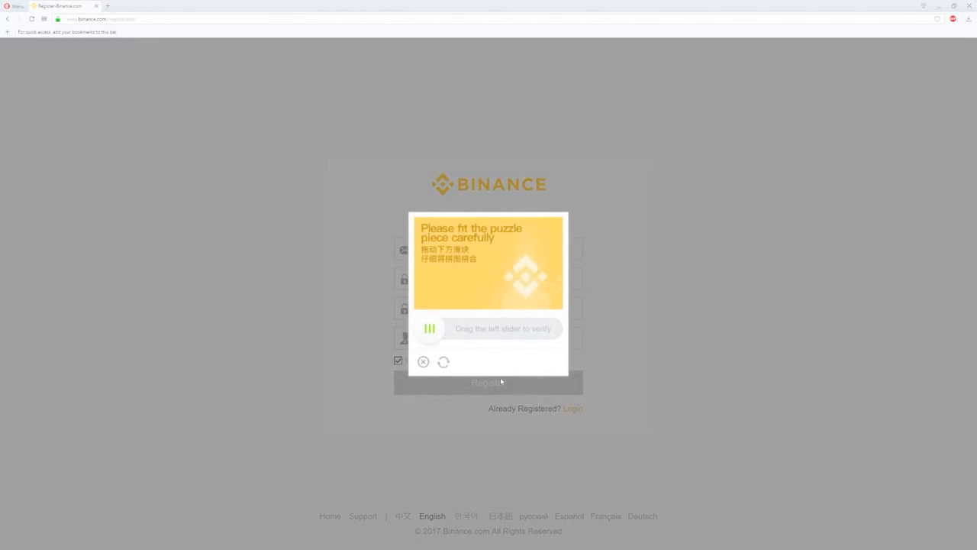
pyautogui.moveTo(430, 328); pyautogui.dragTo(479, 328)
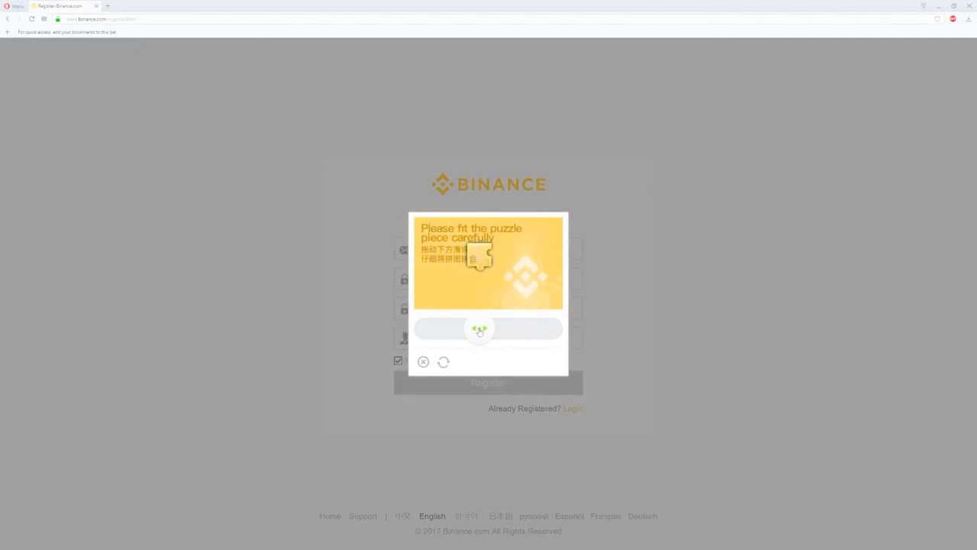
pyautogui.moveTo(479, 328); pyautogui.dragTo(479, 328)
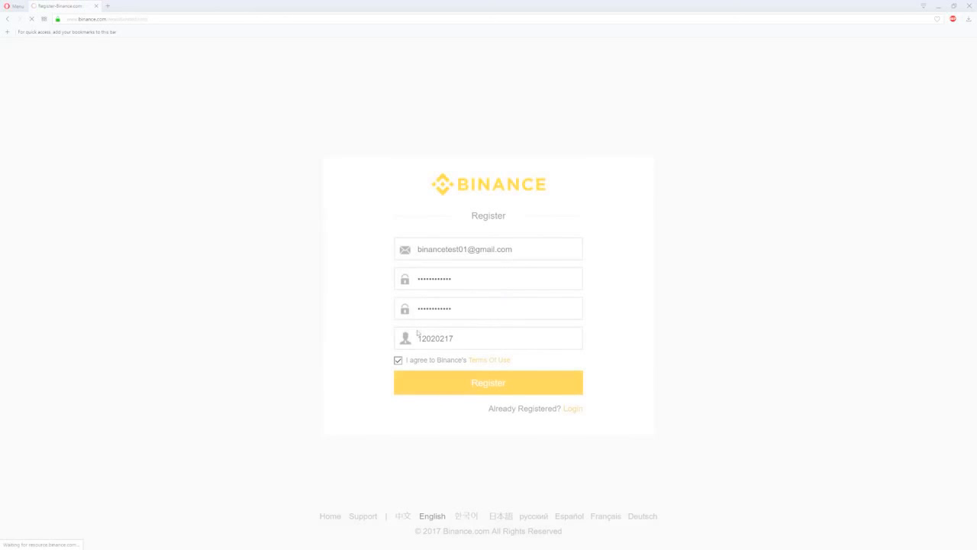
# Submit the registration and select the Email Verification instructions text
pyautogui.click(488, 382)
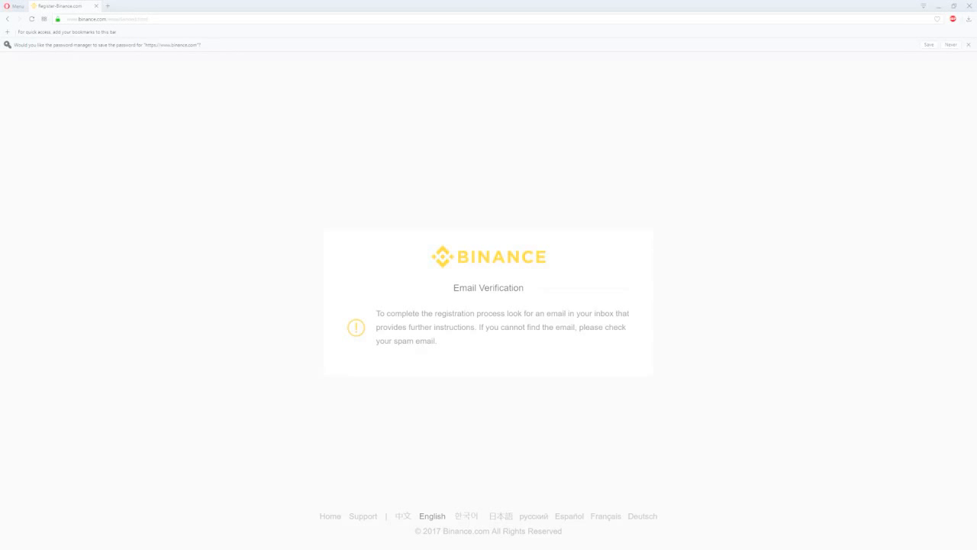
pyautogui.tripleClick(502, 321)
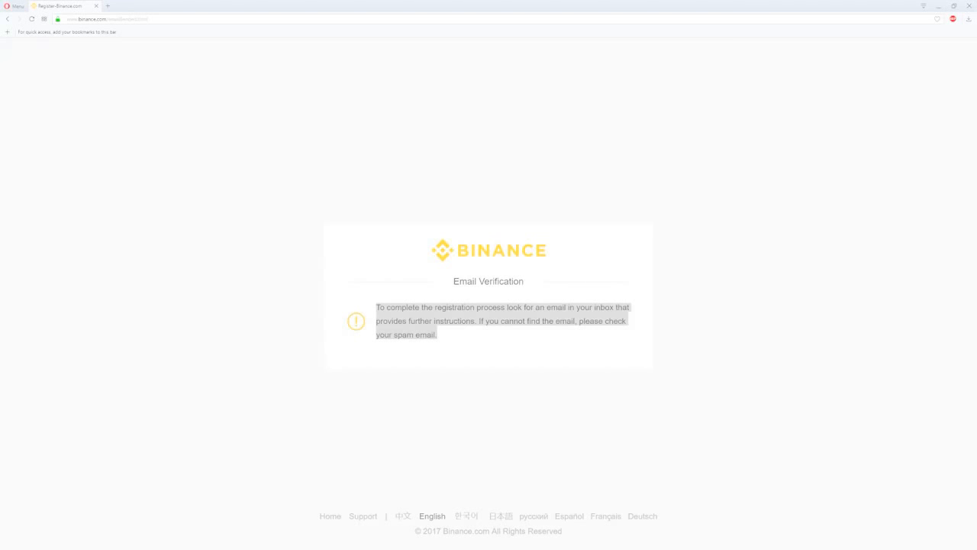
# Open the 'Confirm Your Registration' email and follow its Verify Email link
pyautogui.click(137, 6)
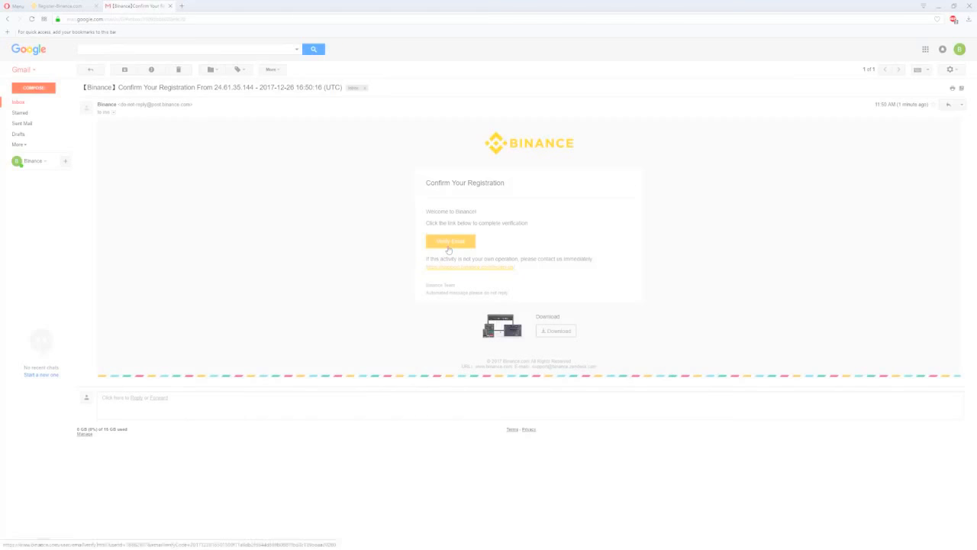
pyautogui.click(451, 241)
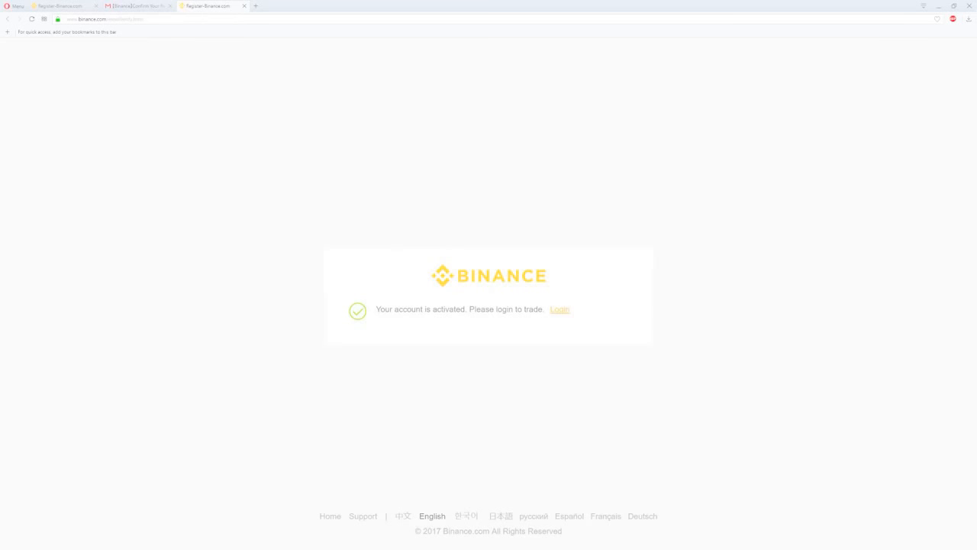
# Log in with the new email and password, passing the puzzle verification
pyautogui.click(559, 309)
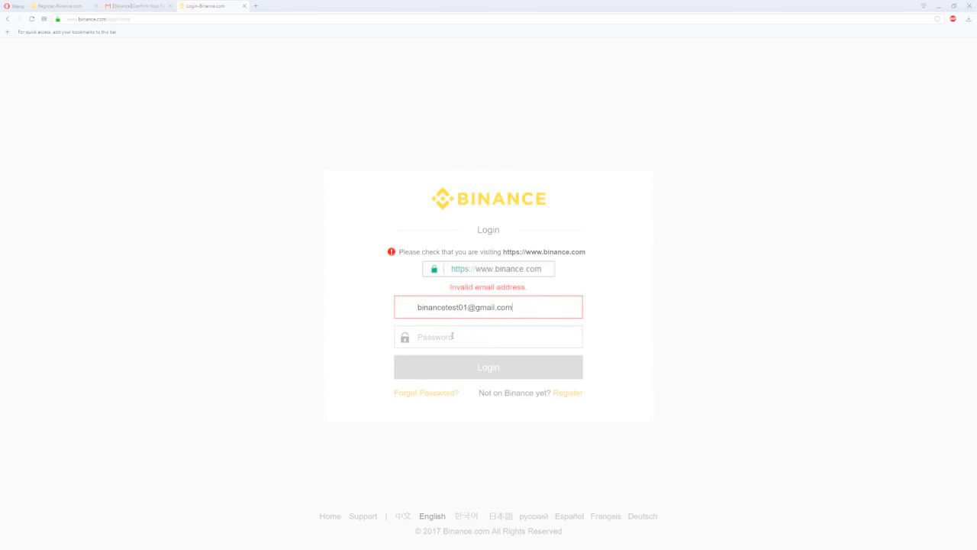
pyautogui.click(488, 366)
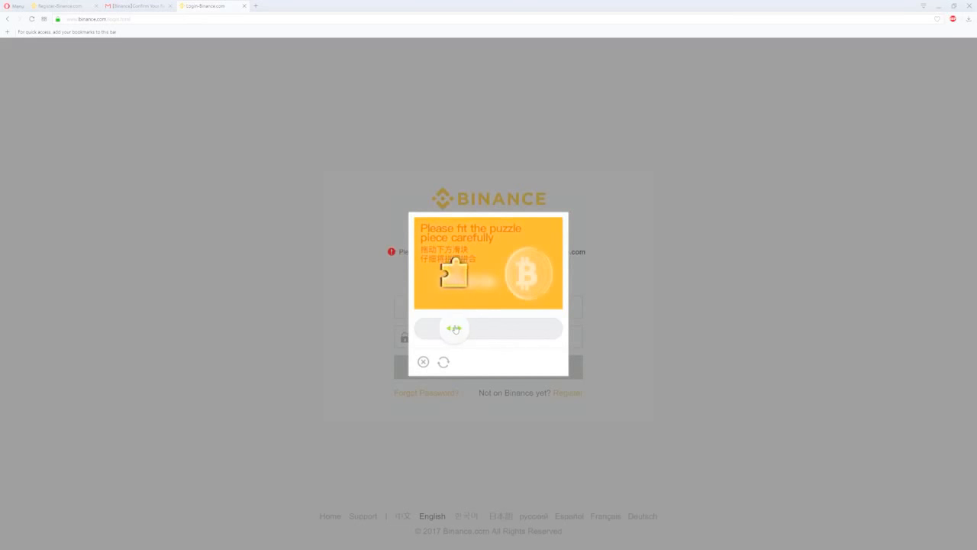
pyautogui.moveTo(454, 328); pyautogui.dragTo(454, 329)
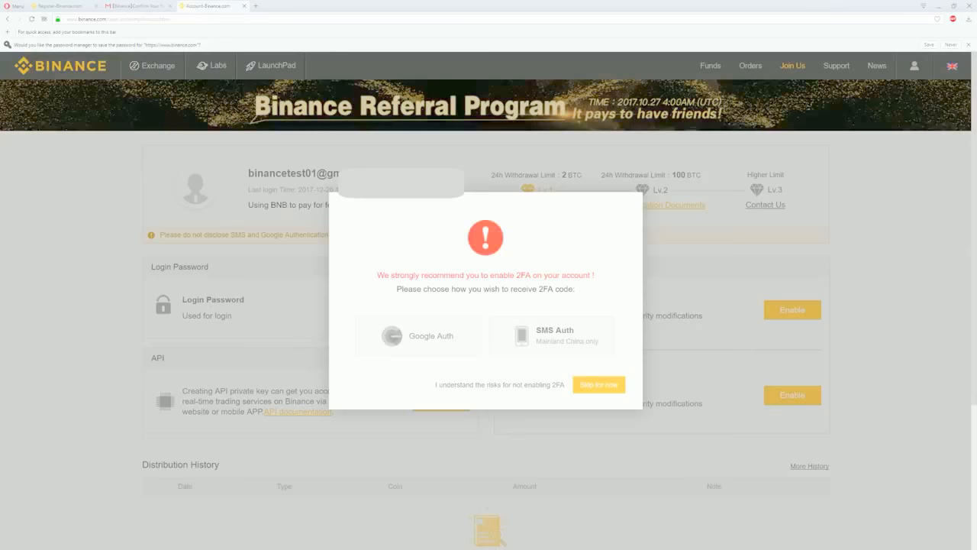
pyautogui.scroll(-3)
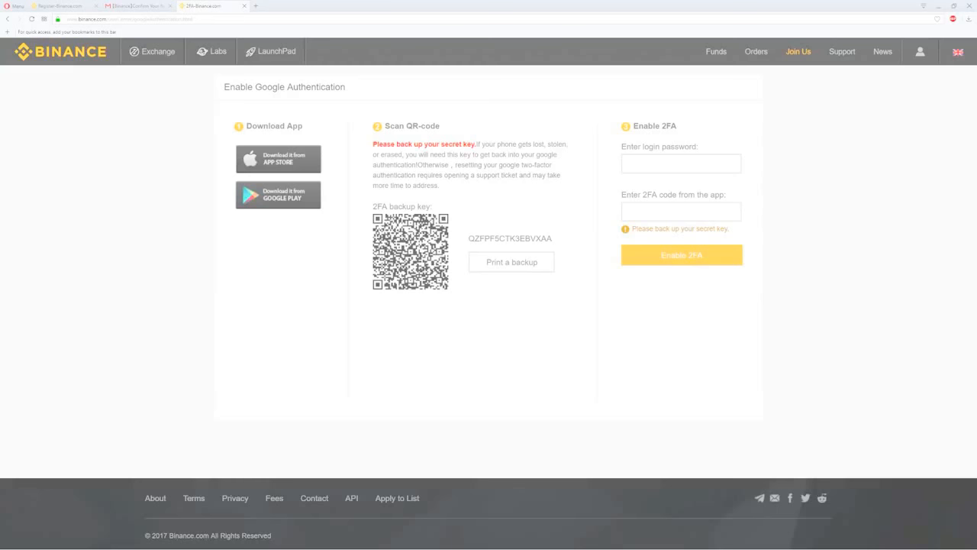
pyautogui.moveTo(424, 325)
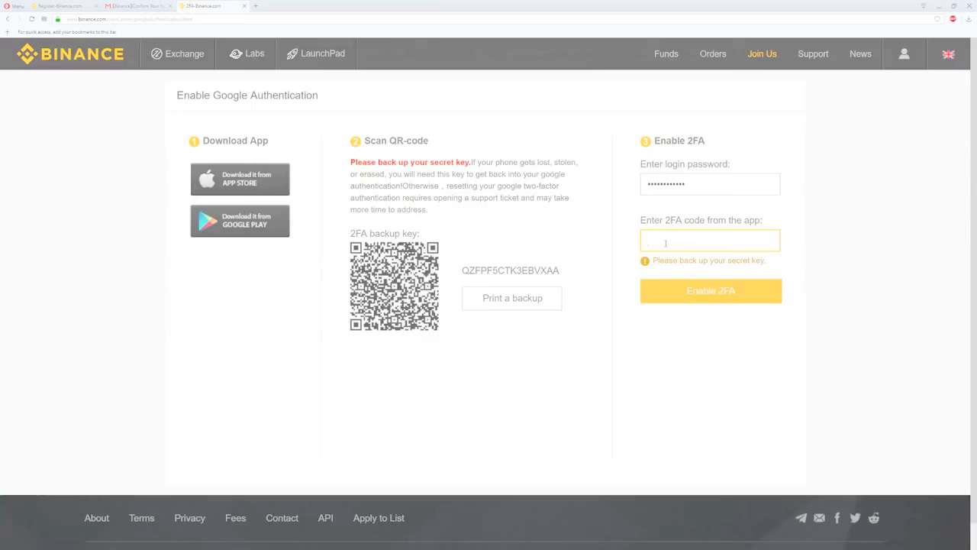
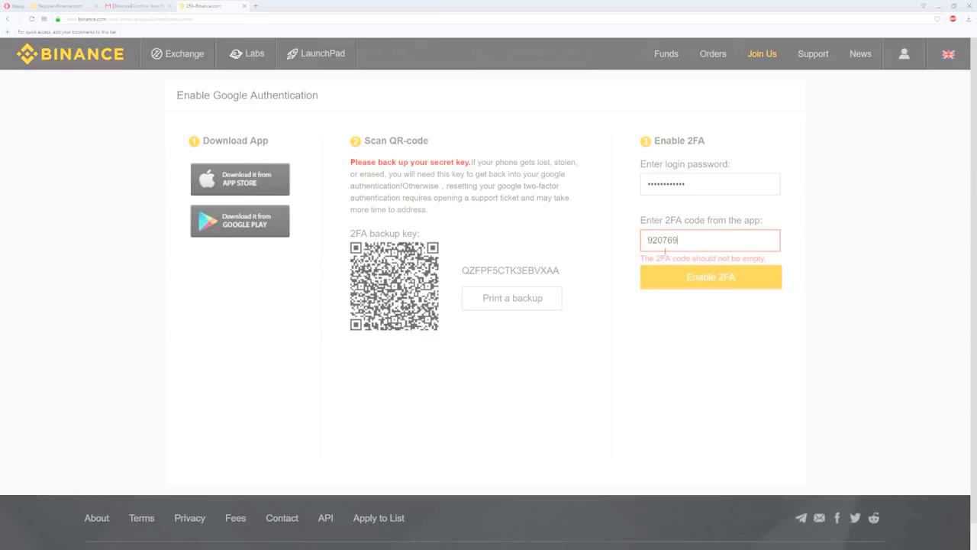
pyautogui.click(710, 277)
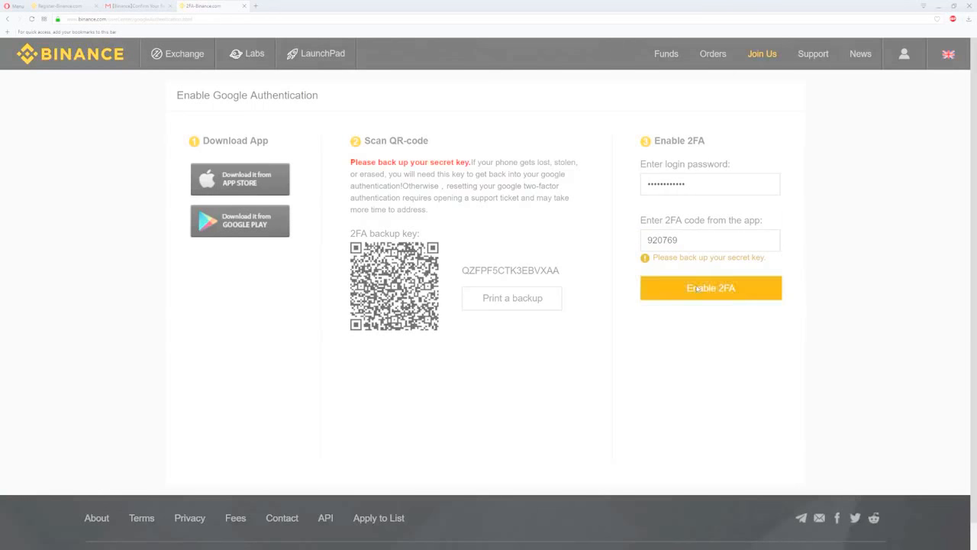
pyautogui.click(710, 288)
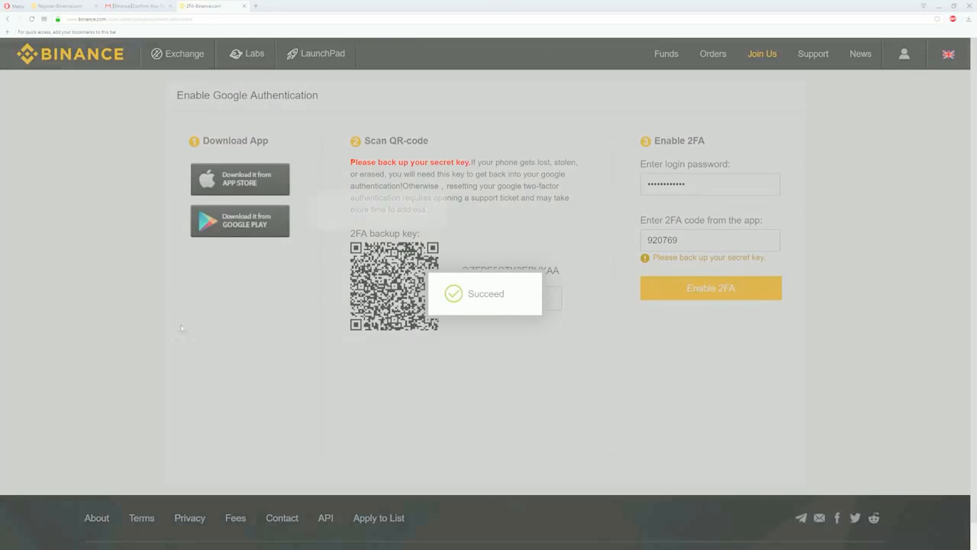
pyautogui.click(710, 288)
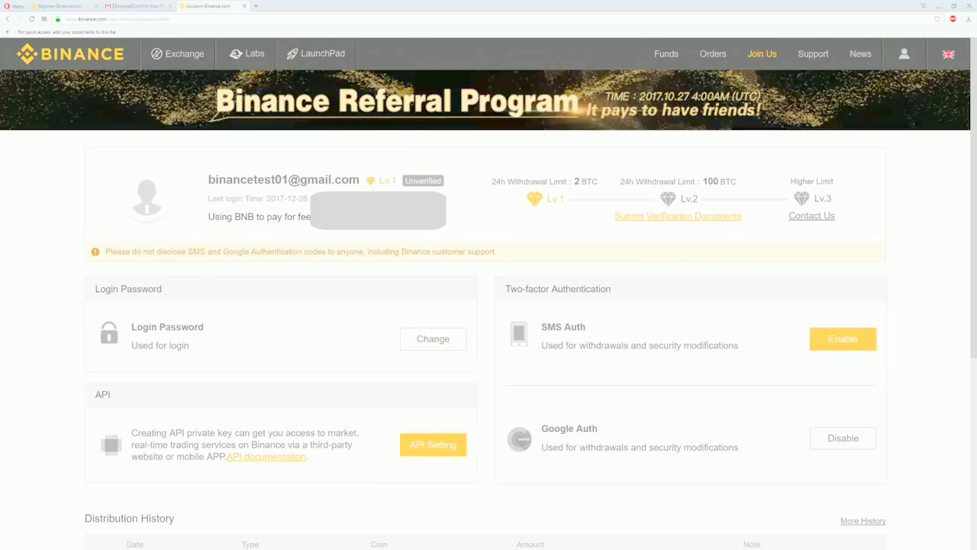
pyautogui.moveTo(206, 77)
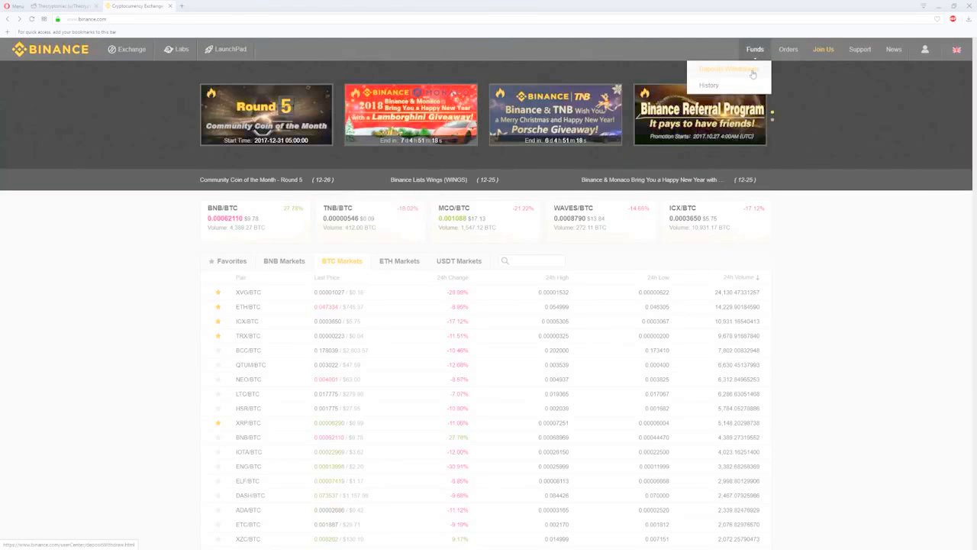
# Go to Funds > Deposits Withdrawals to view coin balances
pyautogui.click(728, 69)
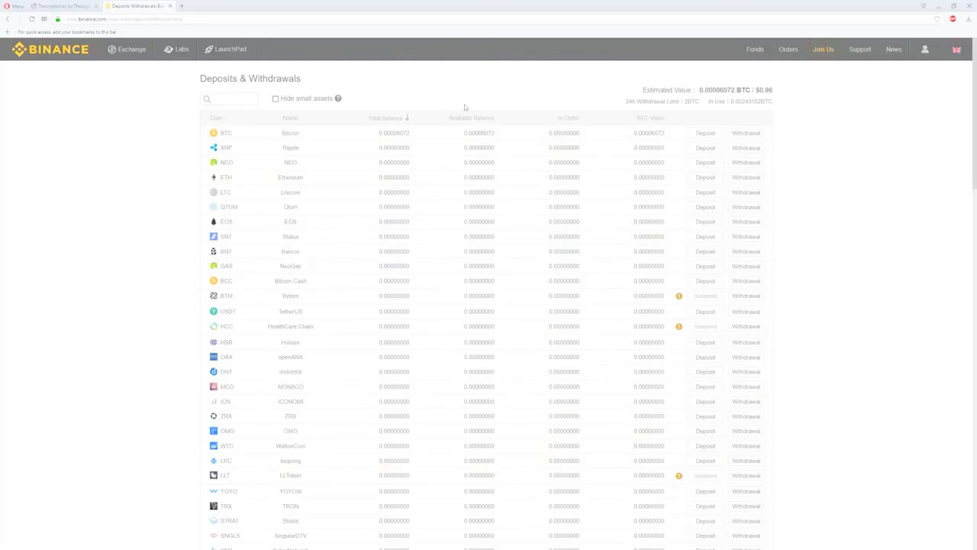
pyautogui.moveTo(452, 104)
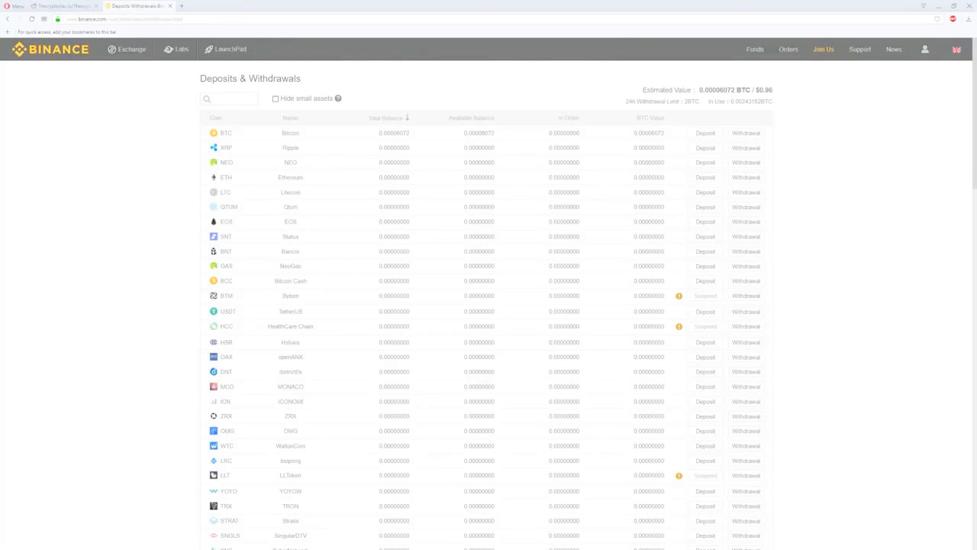
pyautogui.moveTo(453, 100)
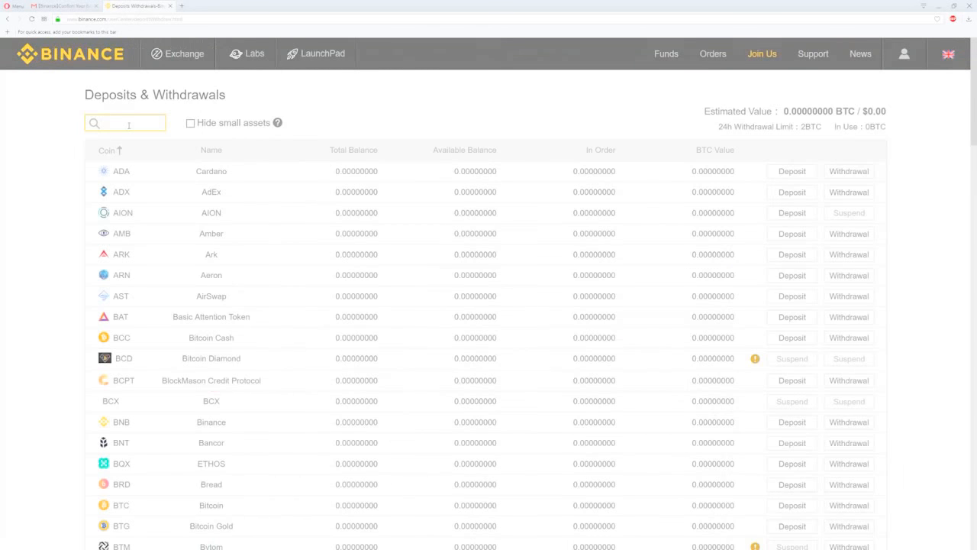
# Search the coin list for 'ripple' and start an XRP deposit
pyautogui.write('ripple')
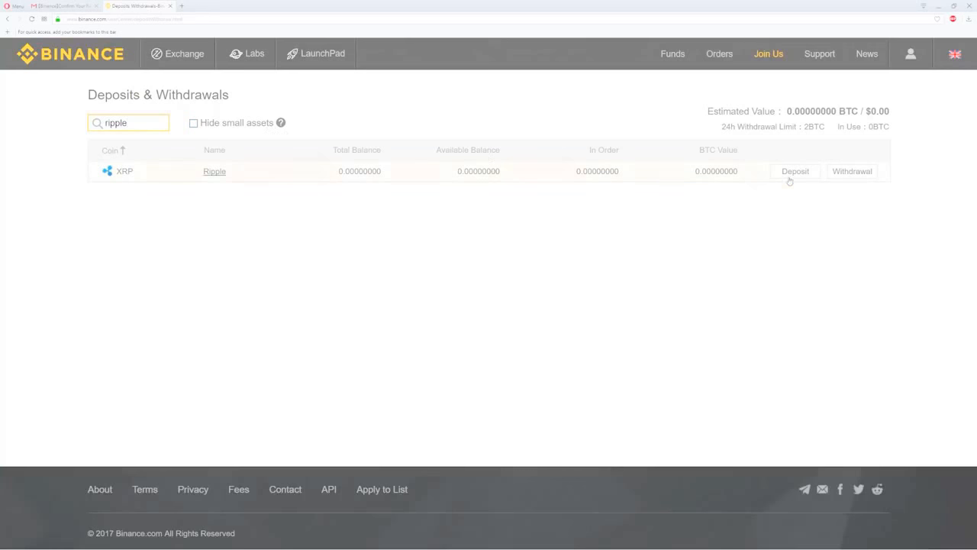
pyautogui.click(794, 171)
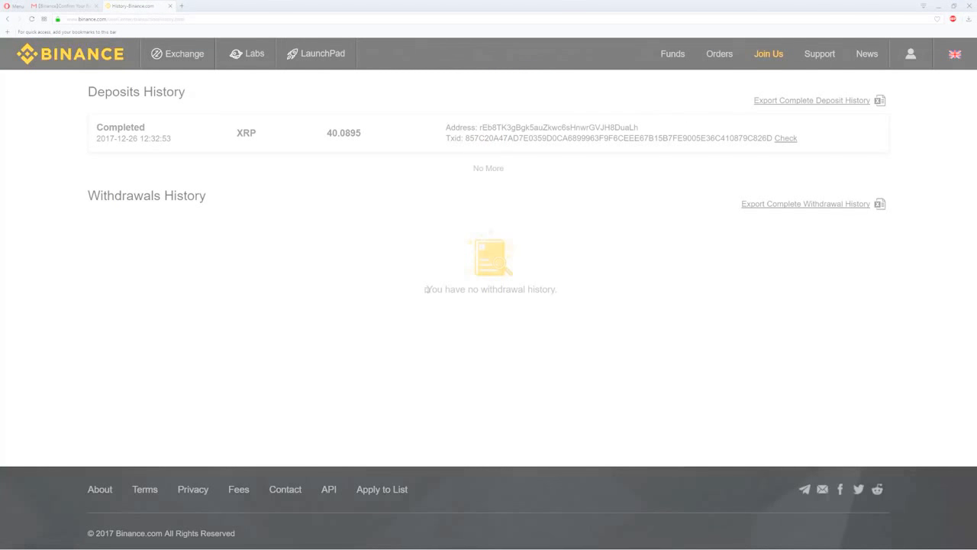
pyautogui.click(910, 54)
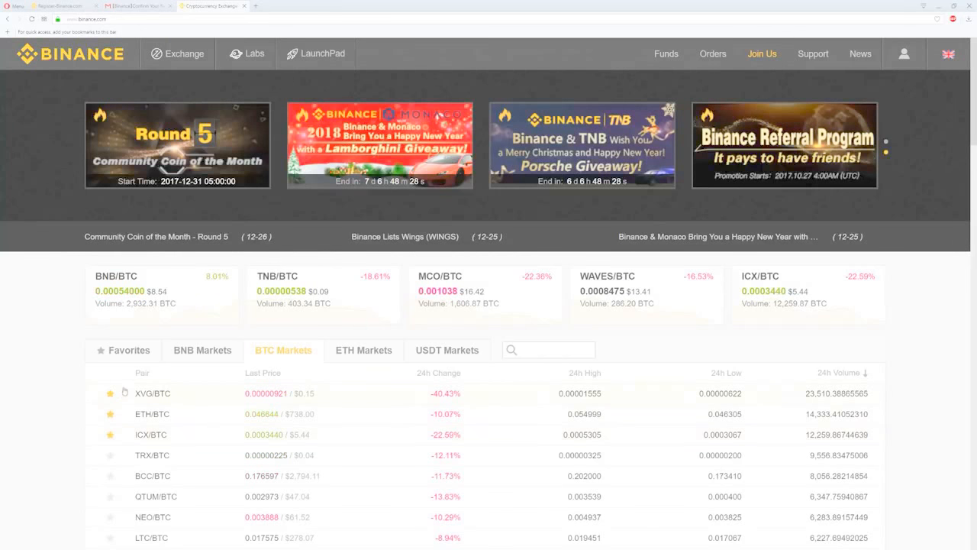
# Check the Favorites list, return to BTC Markets, and open the XRP/BTC trading page
pyautogui.click(128, 349)
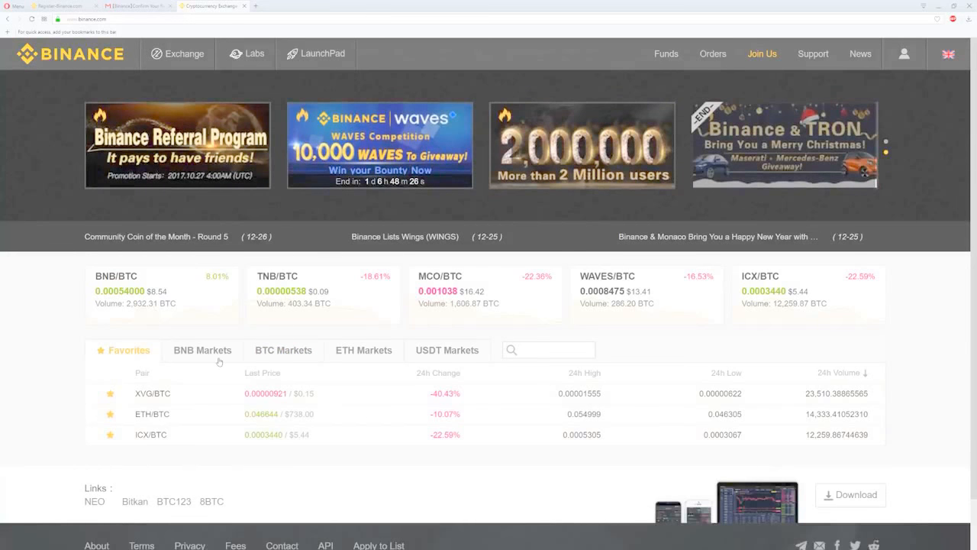
pyautogui.click(284, 350)
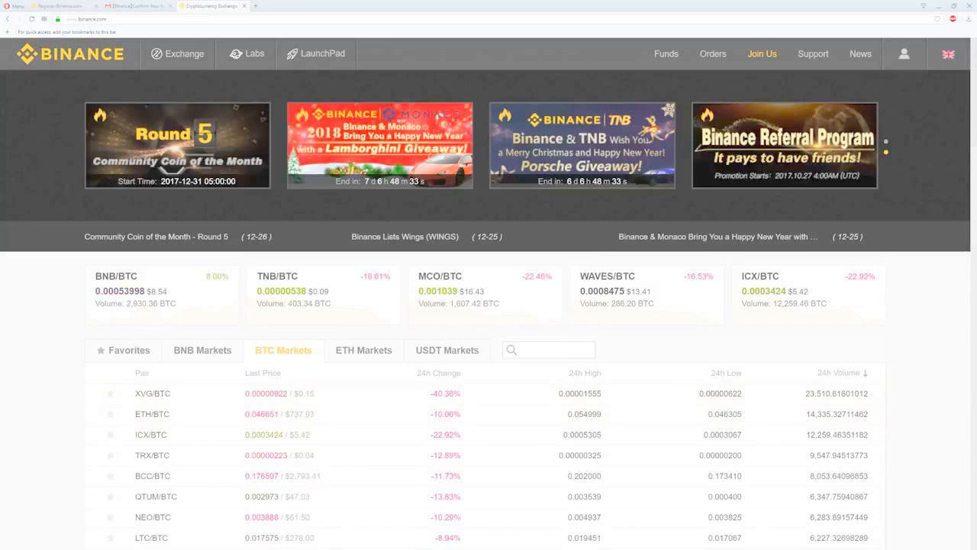
pyautogui.click(109, 393)
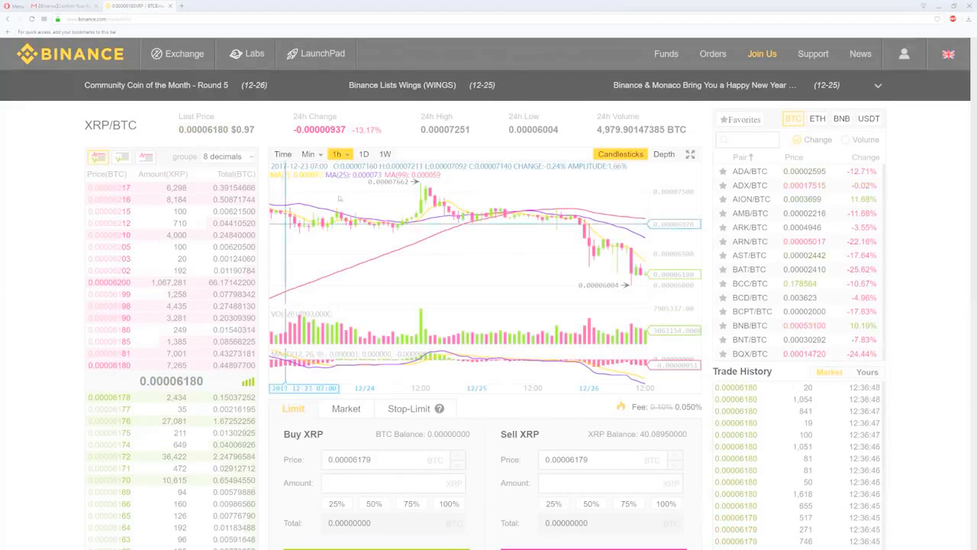
# Place a limit sell order for 30 XRP at 0.00006179 BTC
pyautogui.click(339, 153)
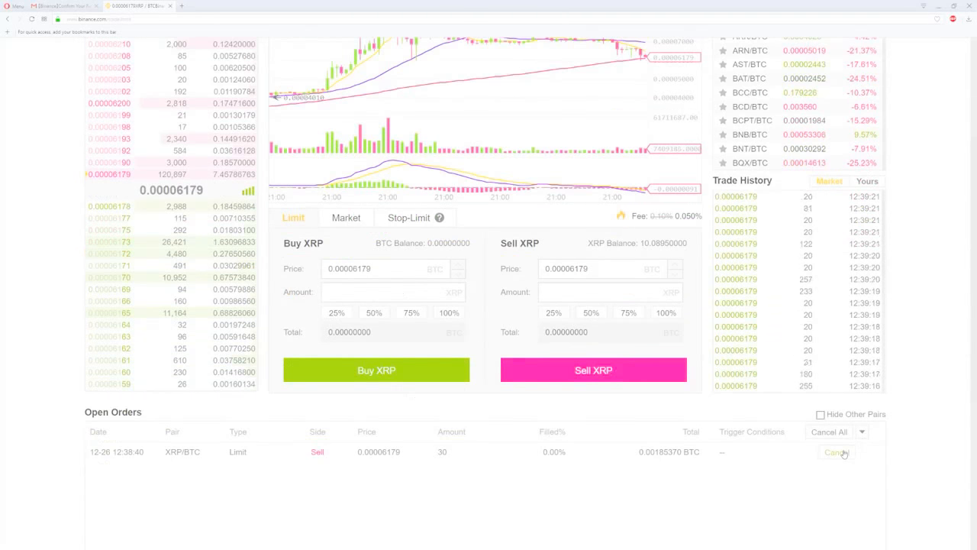
# Cancel the open 30 XRP sell order and switch to the Stop-Limit form
pyautogui.click(835, 452)
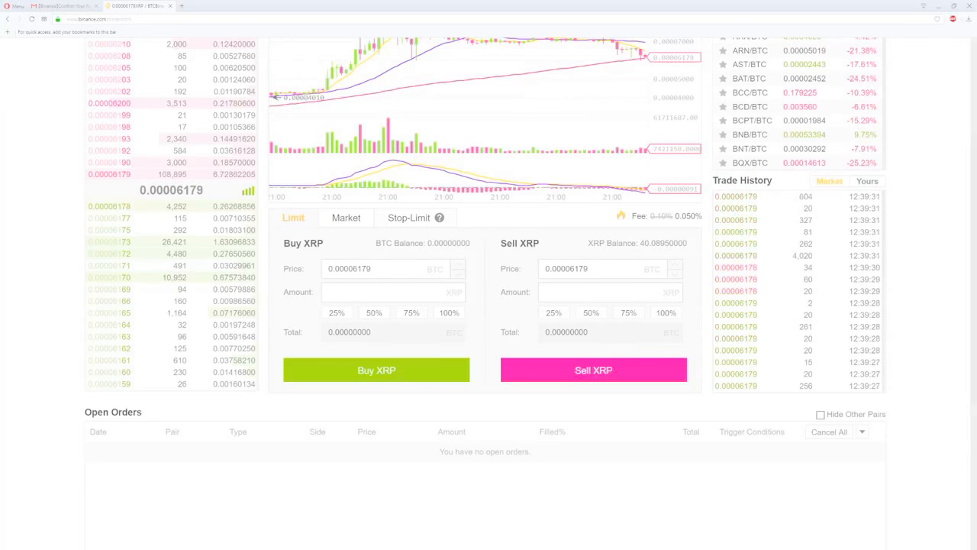
pyautogui.click(408, 217)
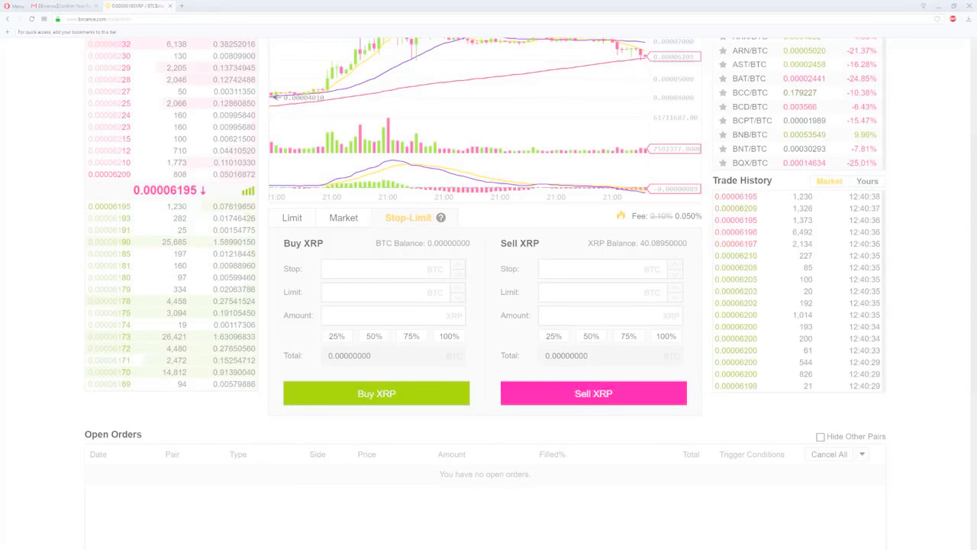
# Place and confirm a stop-limit sell order for 30 XRP at stop 0.00006230 BTC
pyautogui.write('30')
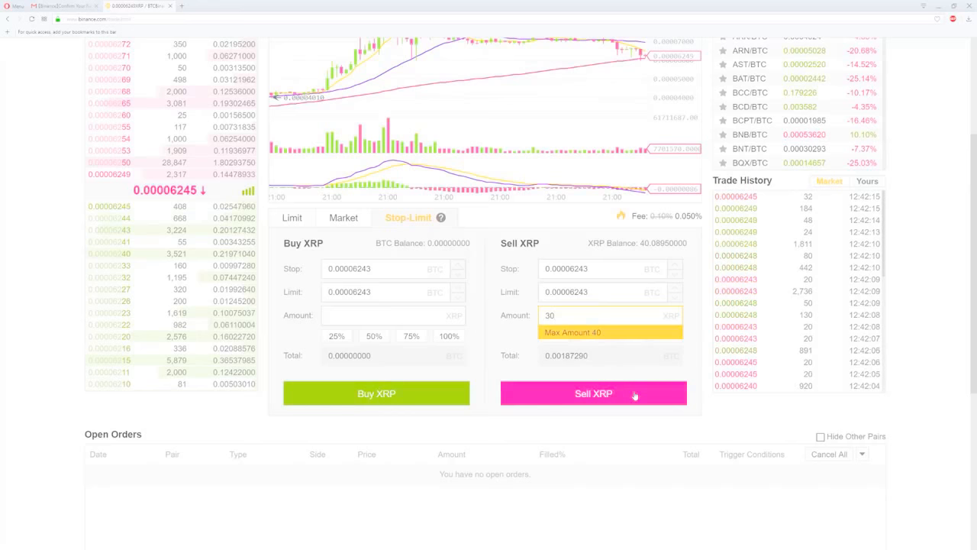
pyautogui.click(593, 393)
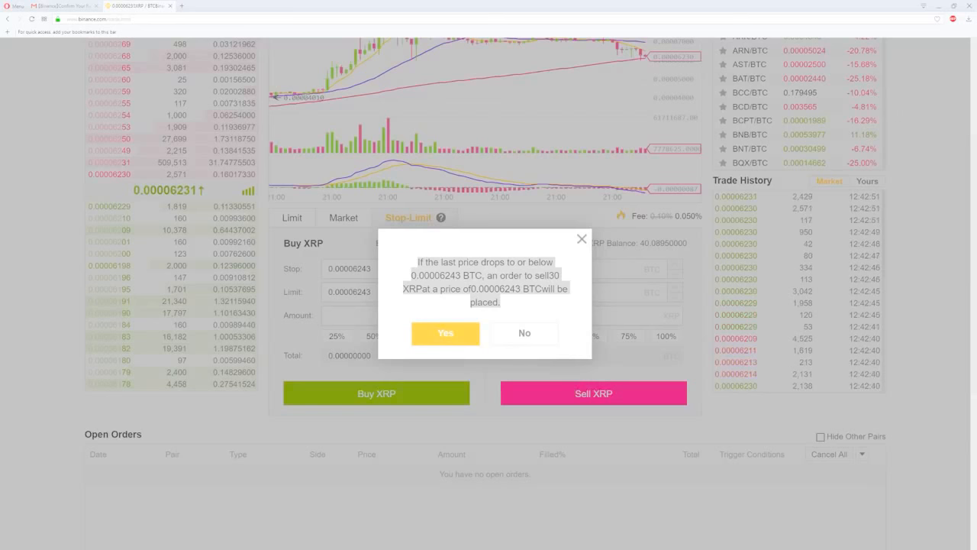
pyautogui.click(445, 333)
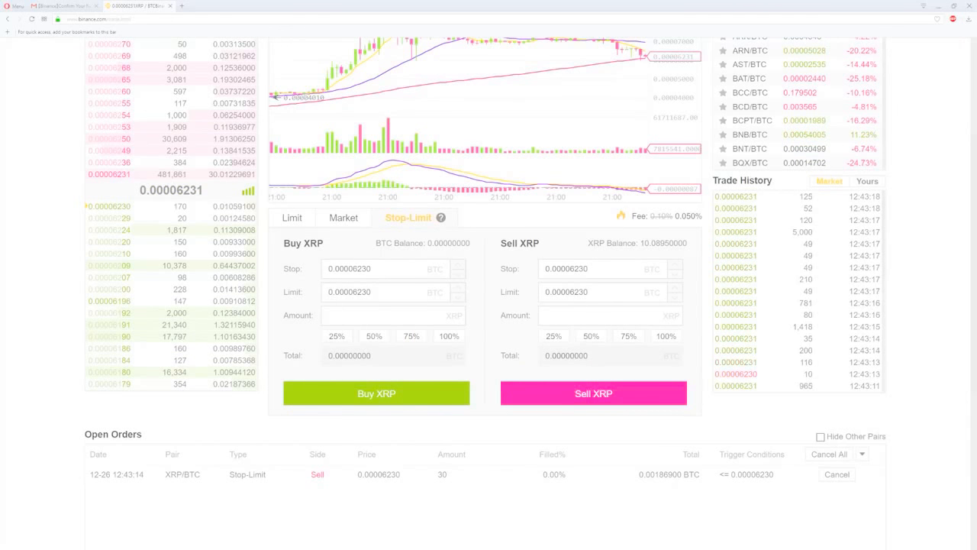
pyautogui.scroll(-3)
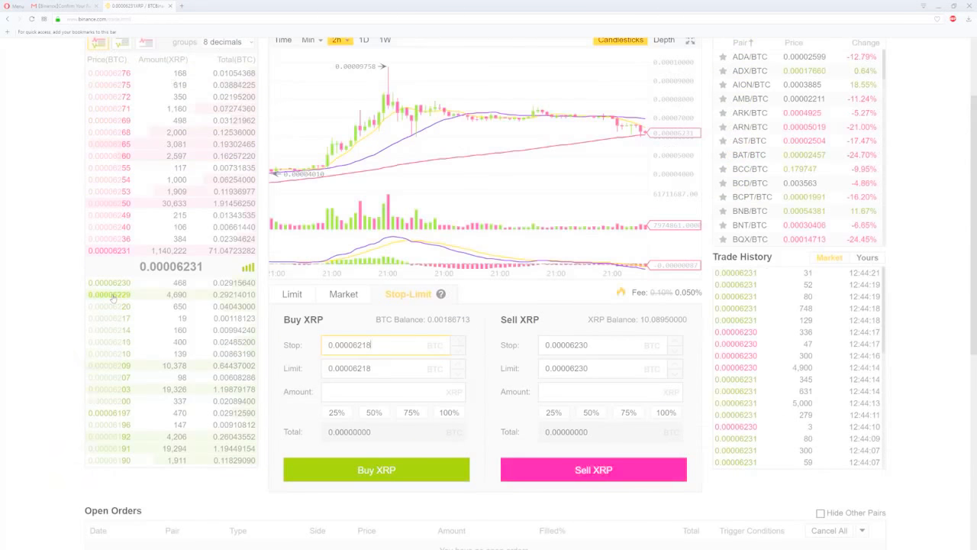
# Enter stop and limit 0.00006229 BTC with amount 29, then submit and confirm the buy
pyautogui.write('0.00006229')
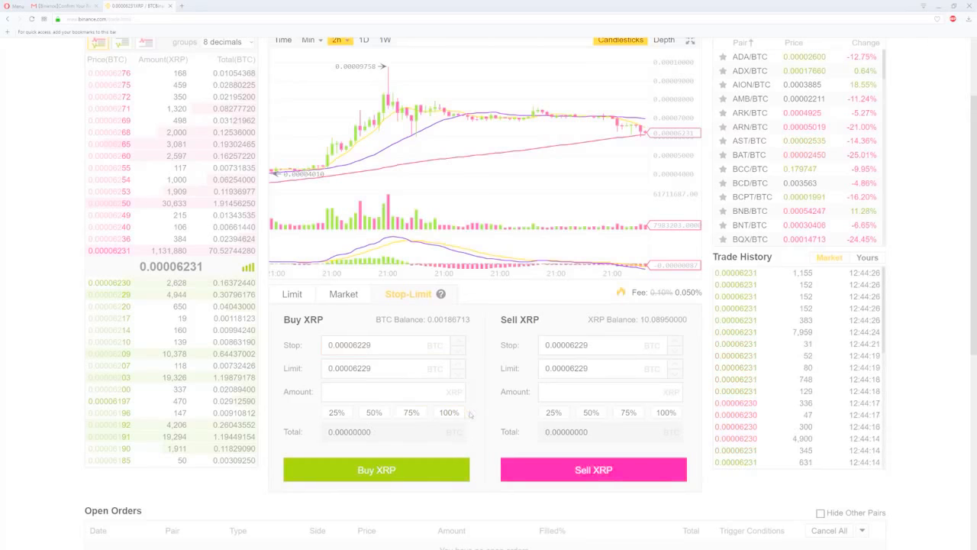
pyautogui.write('29')
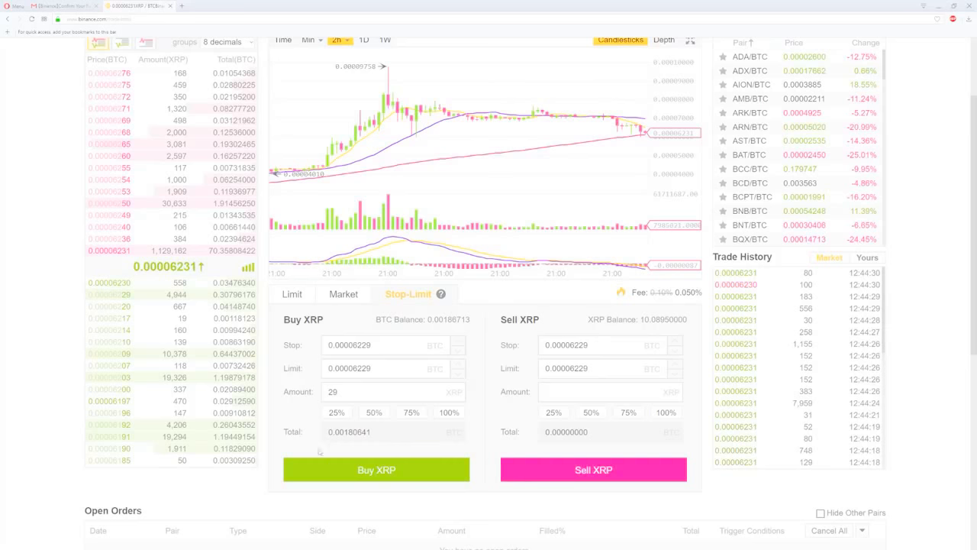
pyautogui.click(375, 469)
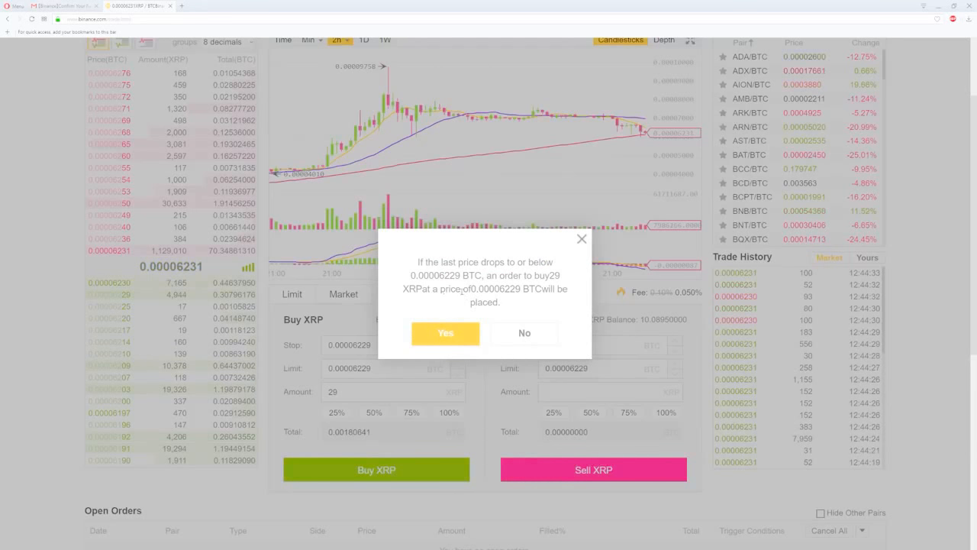
pyautogui.moveTo(416, 262); pyautogui.dragTo(500, 301)
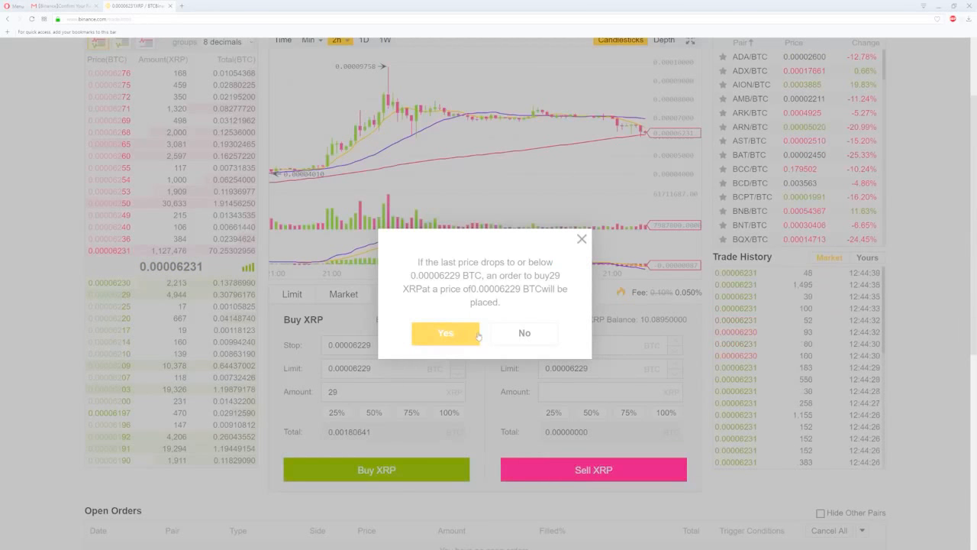
pyautogui.click(444, 332)
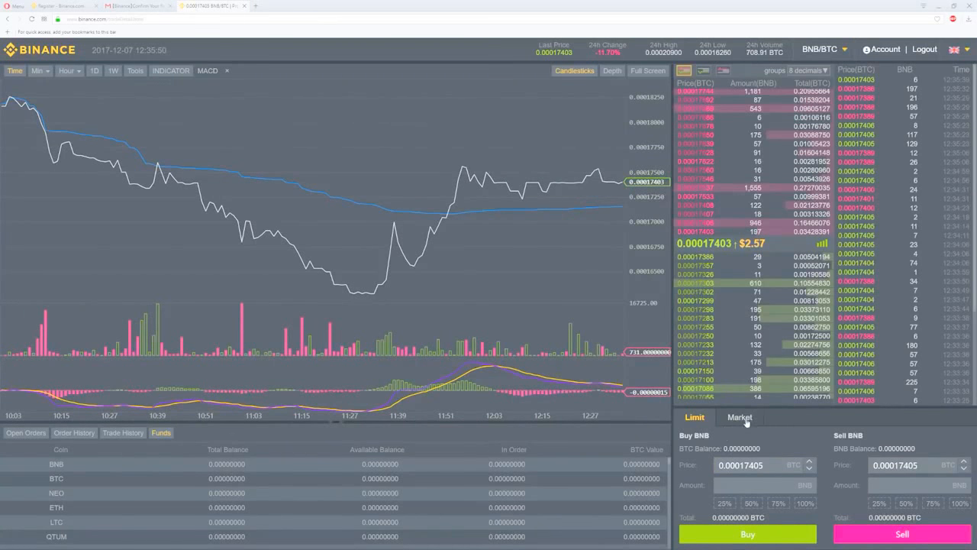
# Toggle the order form Market then Limit, and set the NEO/BTC chart to 5m candles
pyautogui.click(738, 417)
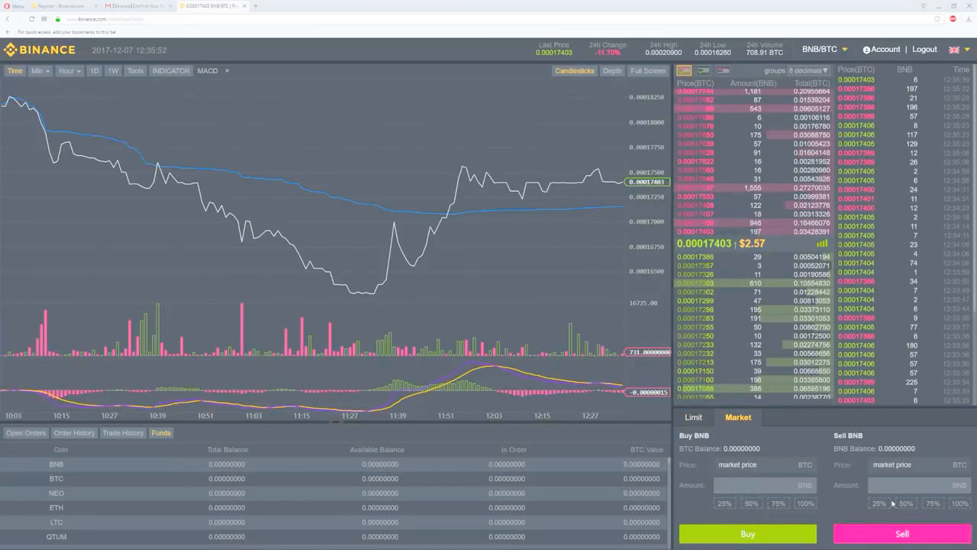
pyautogui.click(693, 417)
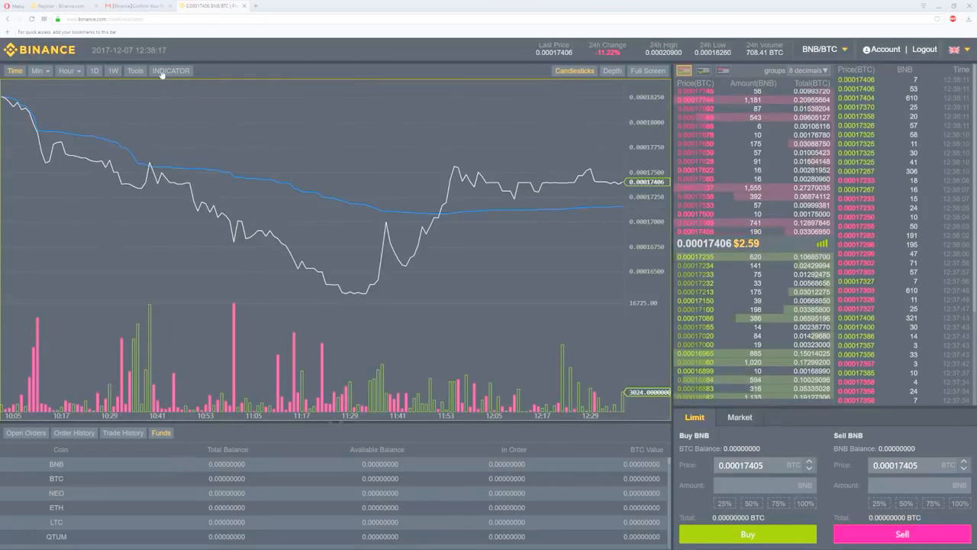
pyautogui.click(135, 70)
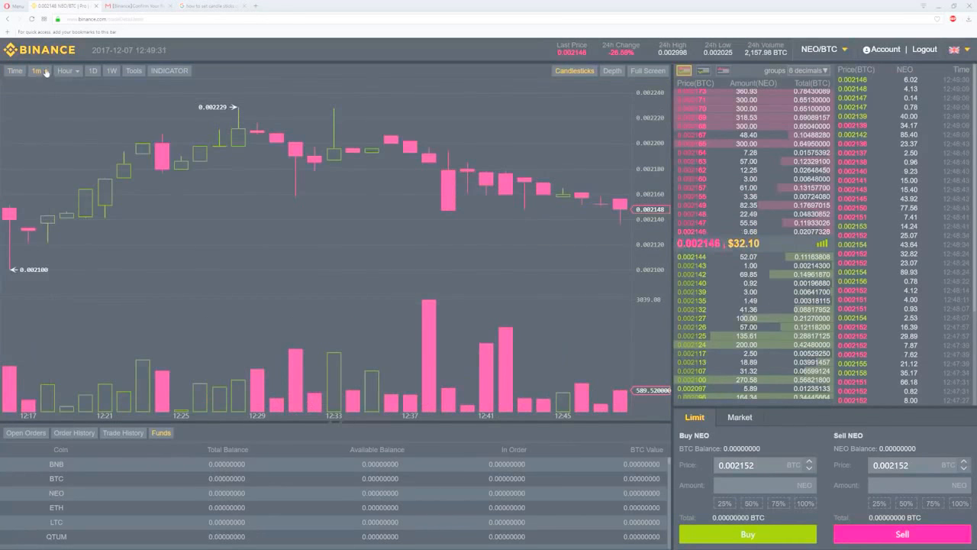
pyautogui.click(37, 70)
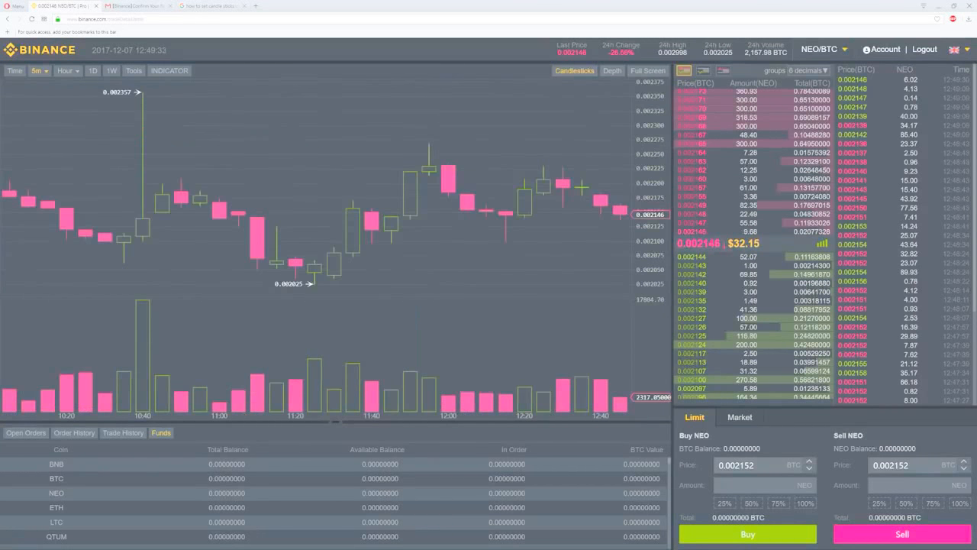
pyautogui.click(66, 70)
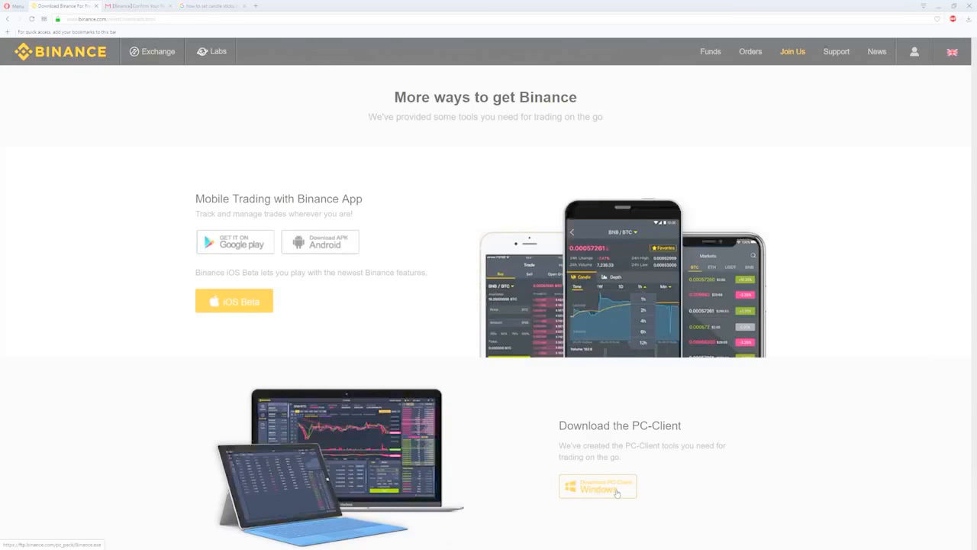
# Download the Windows PC client and submit the Google Auth code to sign in
pyautogui.click(598, 486)
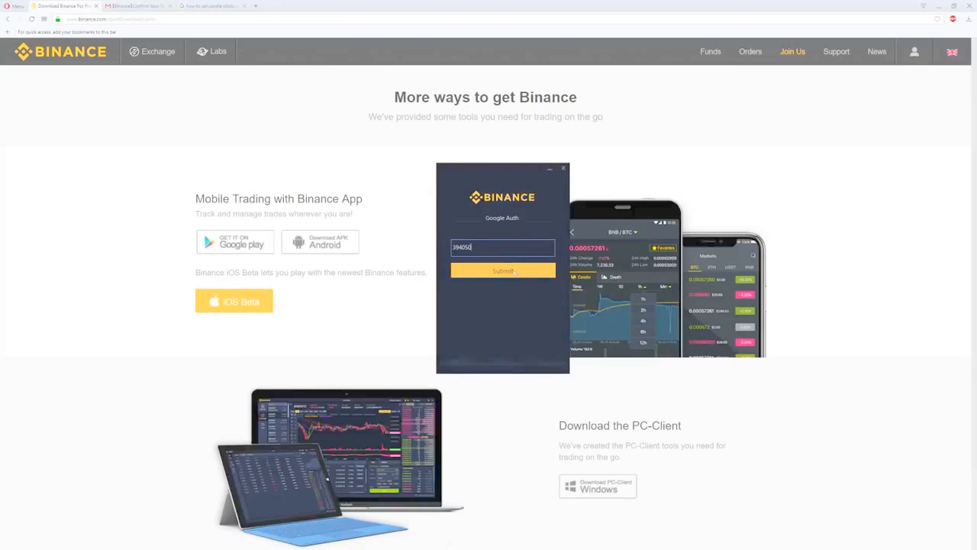
pyautogui.click(503, 269)
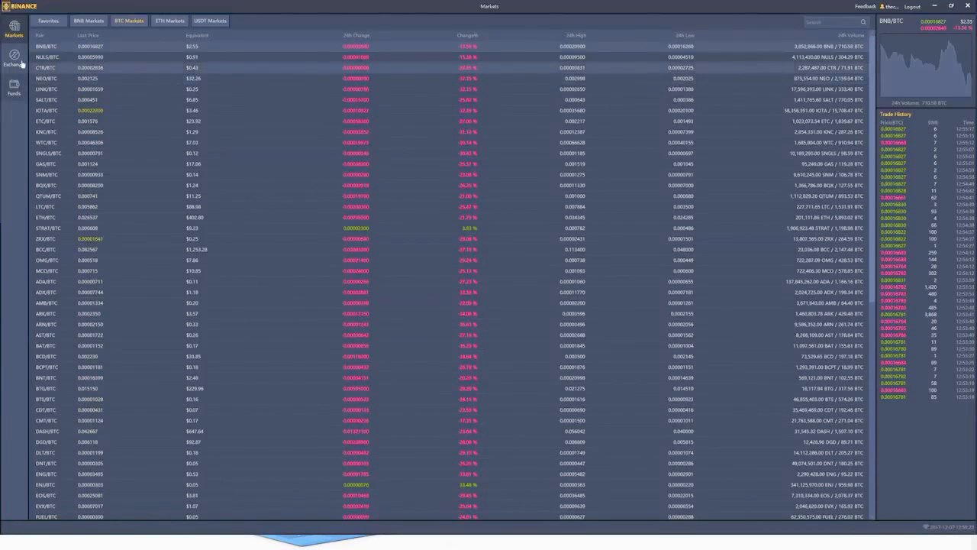
# Open Exchange for BNB/BTC and switch to the Multi-Line four-timeframe chart view
pyautogui.click(14, 57)
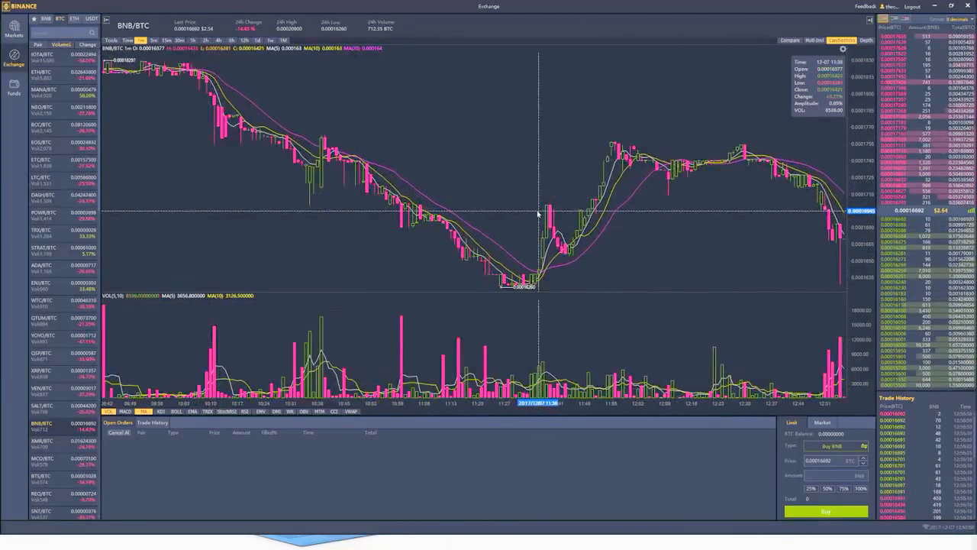
pyautogui.click(814, 40)
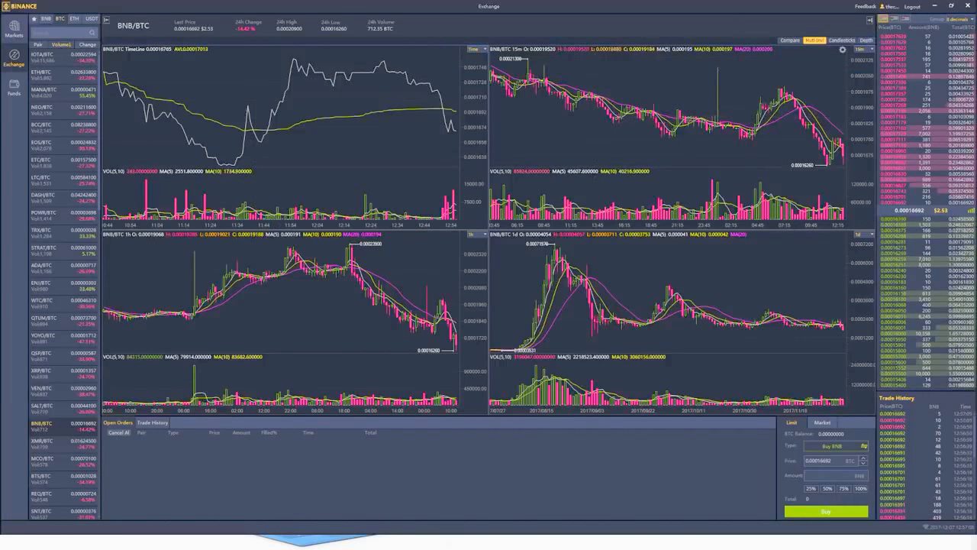
pyautogui.moveTo(519, 116)
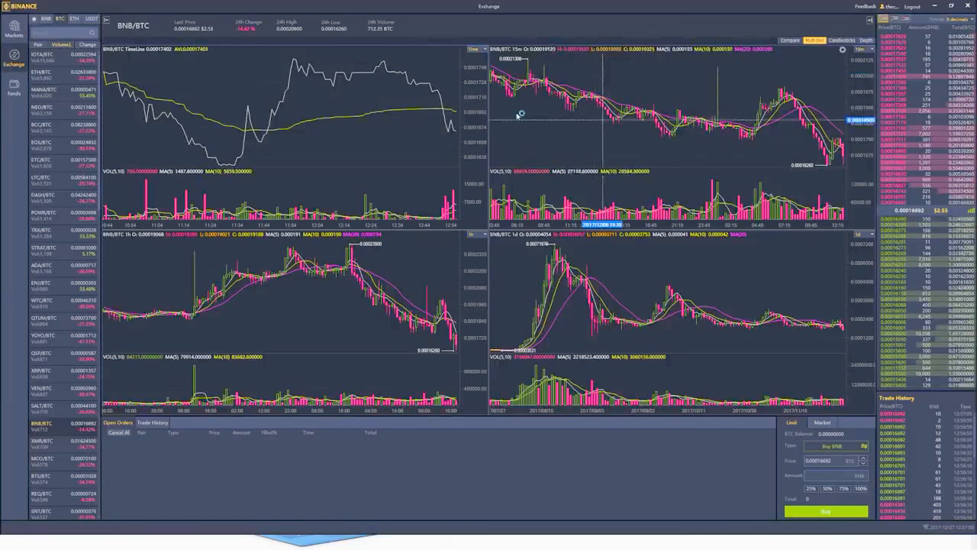